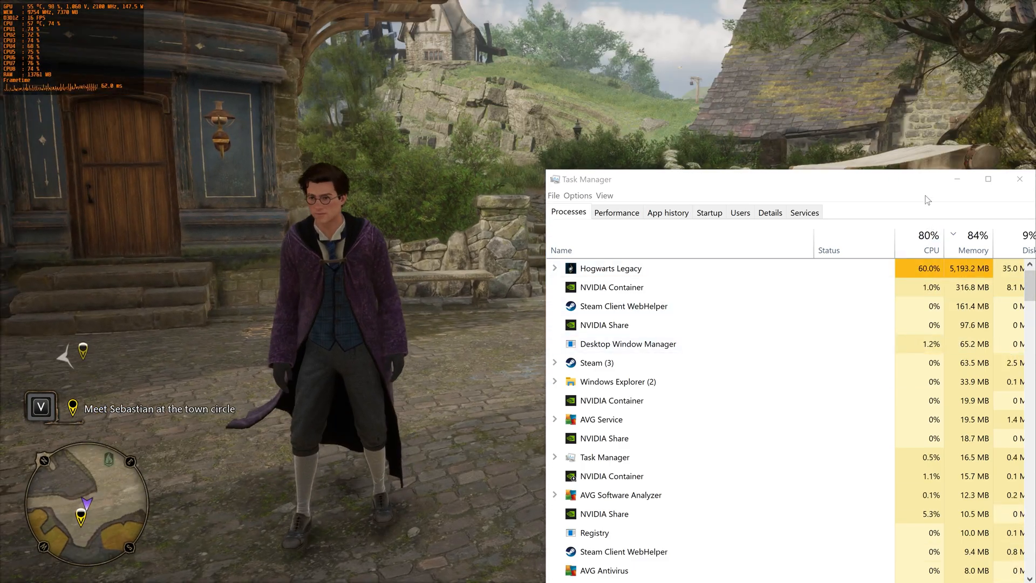
Check the system's memory usage graph in Task Manager and return to the processes list
{"action": "left_click", "coordinate": [13, 569]}
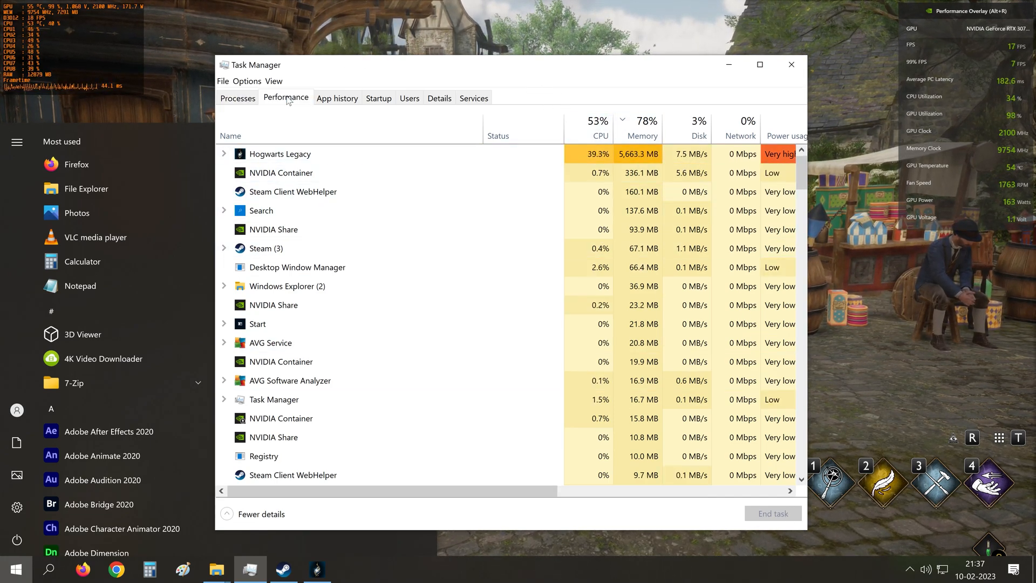
{"action": "left_click", "coordinate": [285, 99]}
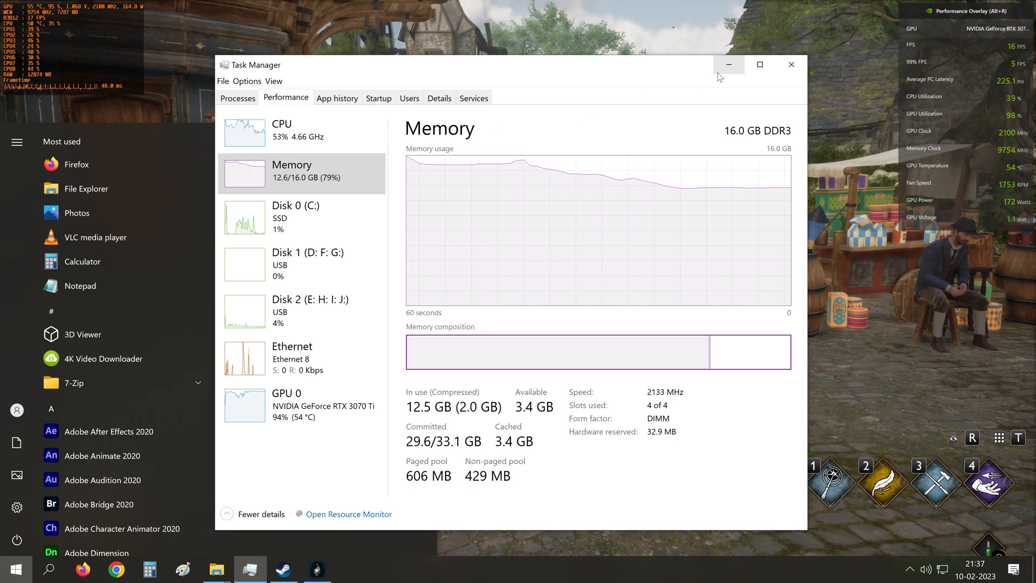
{"action": "left_click", "coordinate": [238, 99]}
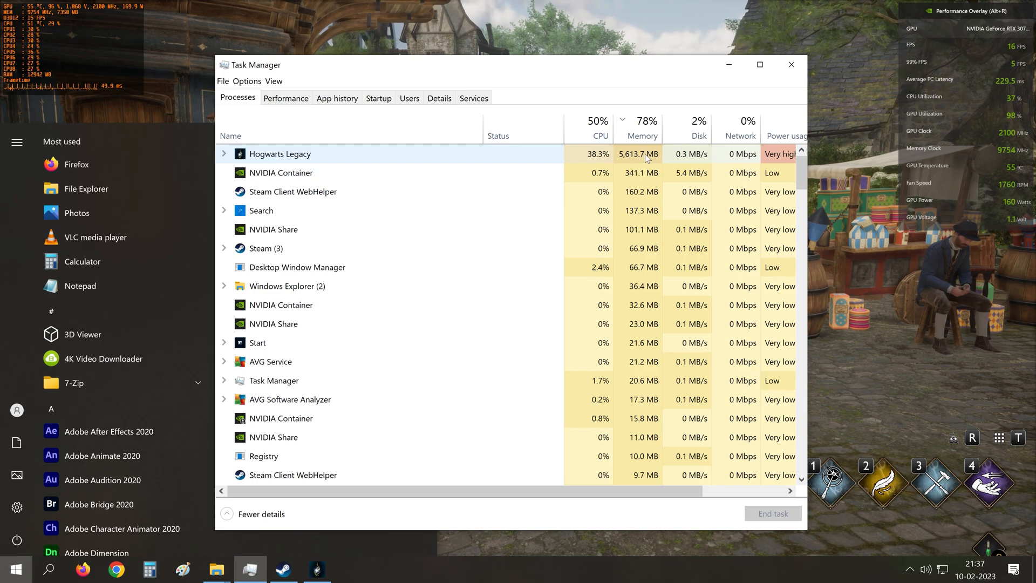
{"action": "mouse_move", "coordinate": [706, 98]}
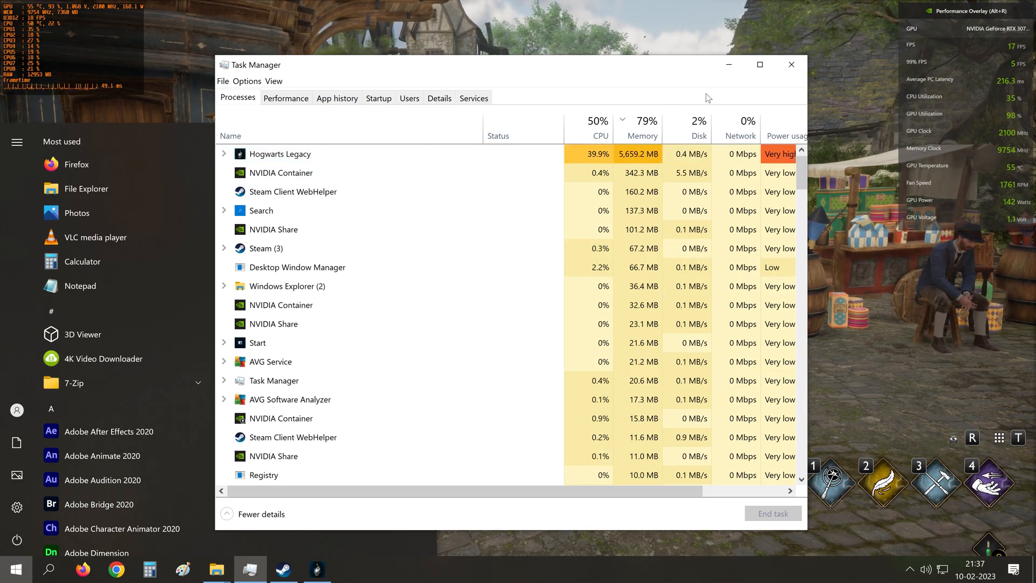
Reach the Virtual Memory paging file dialog via advanced system settings and Performance options
{"action": "type", "text": "advance system s"}
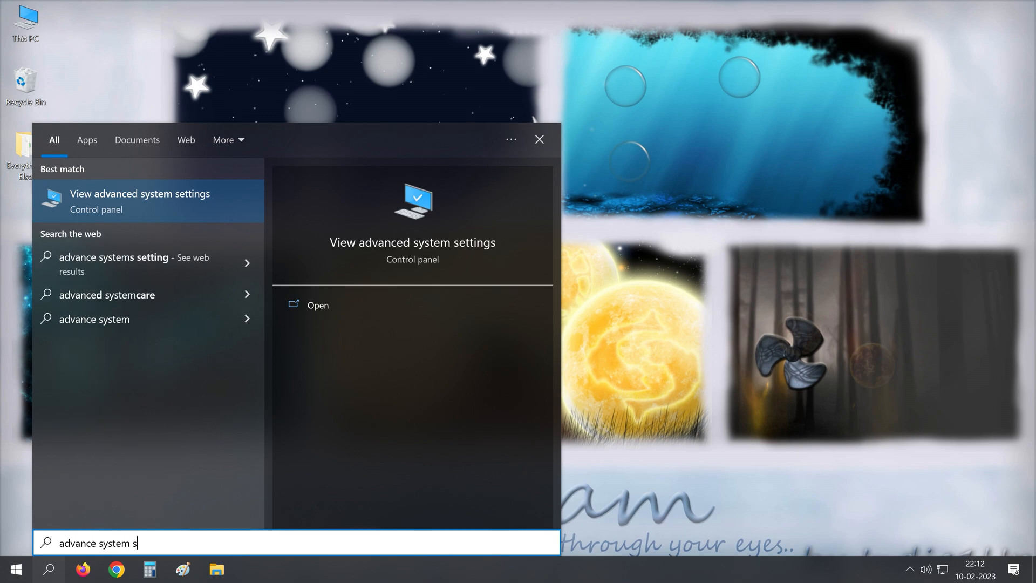
{"action": "type", "text": "ettings"}
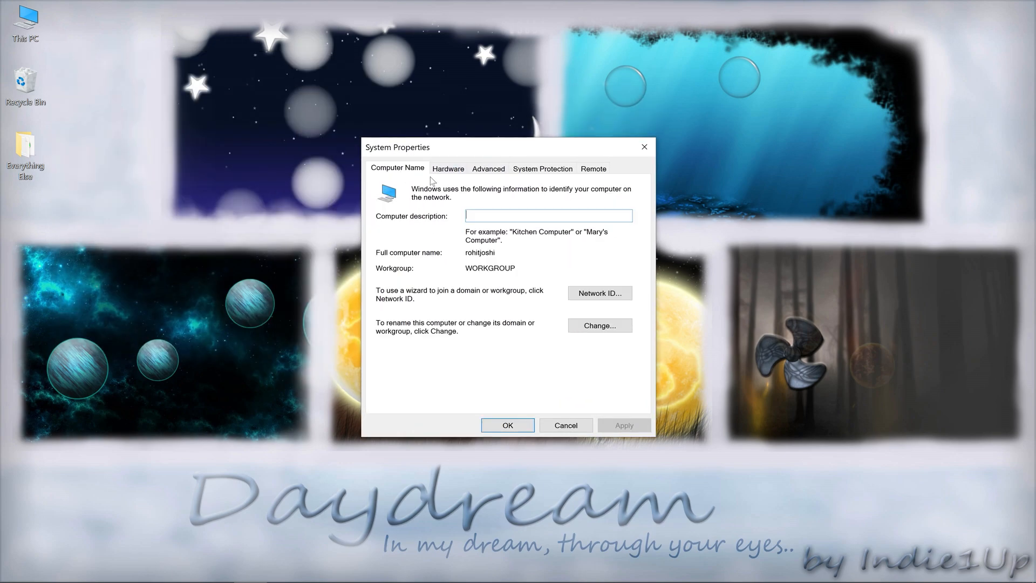
{"action": "left_click", "coordinate": [488, 168]}
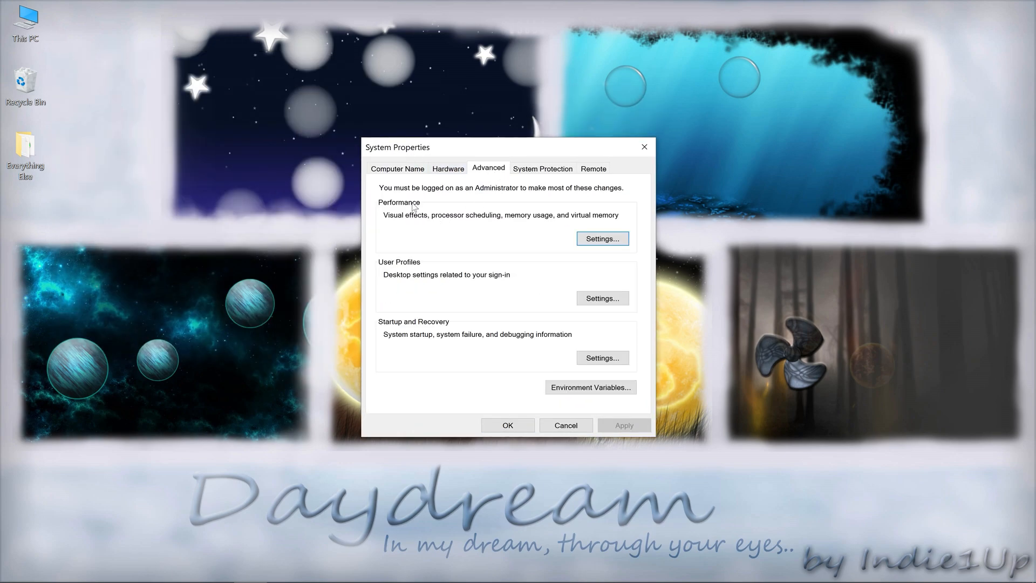
{"action": "left_click", "coordinate": [601, 239]}
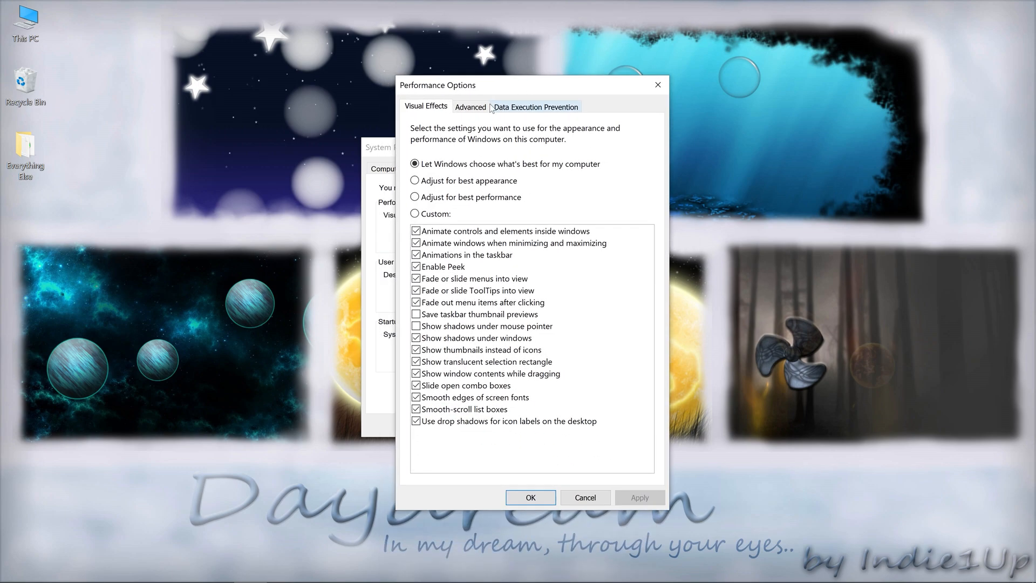
{"action": "left_click", "coordinate": [469, 107]}
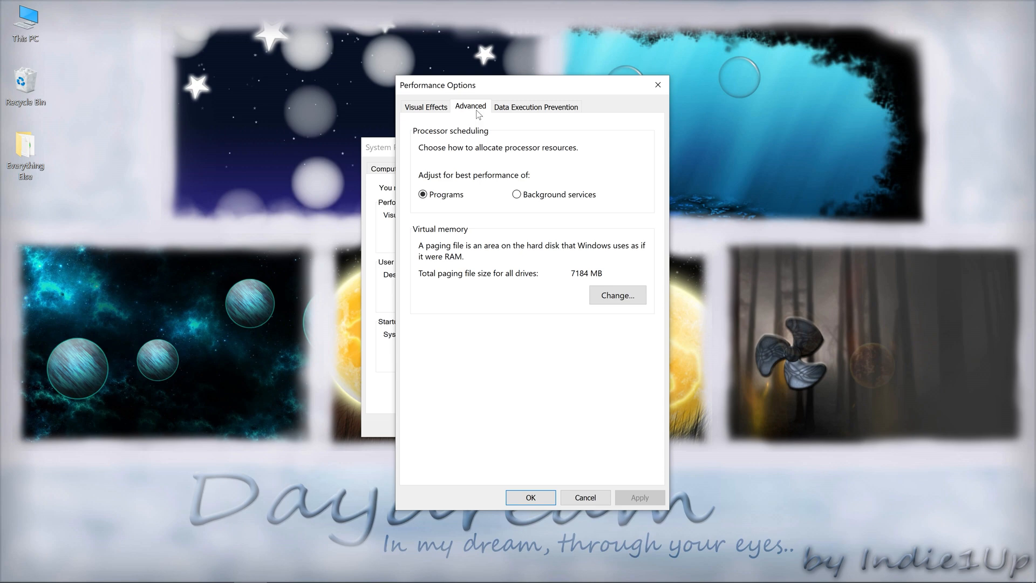
{"action": "mouse_move", "coordinate": [475, 239]}
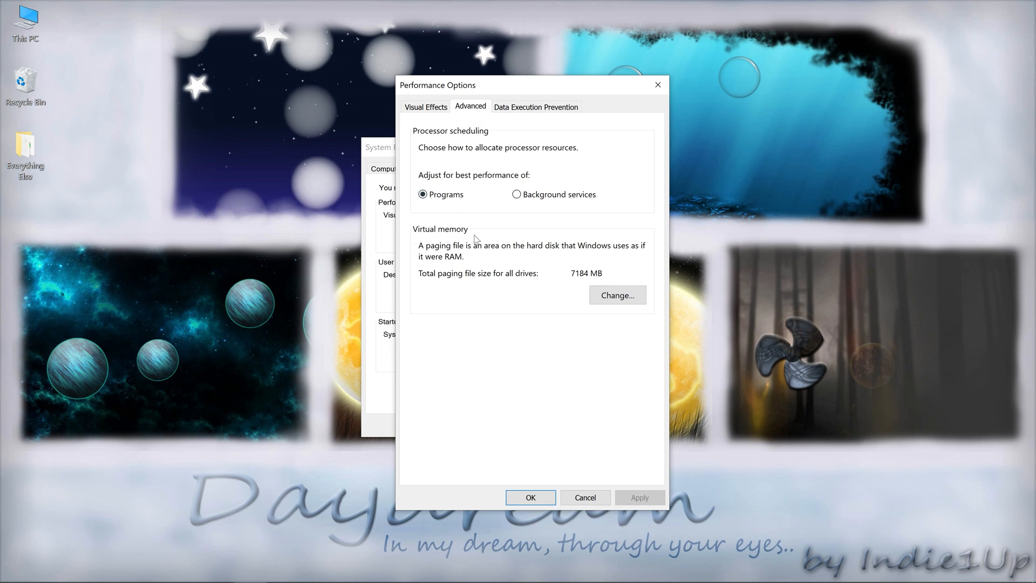
{"action": "mouse_move", "coordinate": [582, 273]}
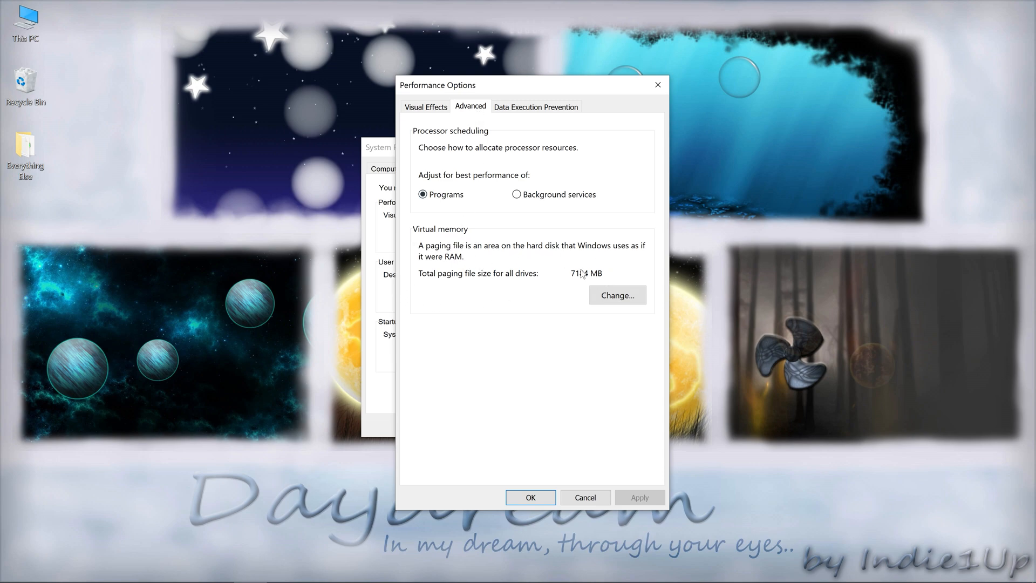
{"action": "left_click", "coordinate": [616, 295]}
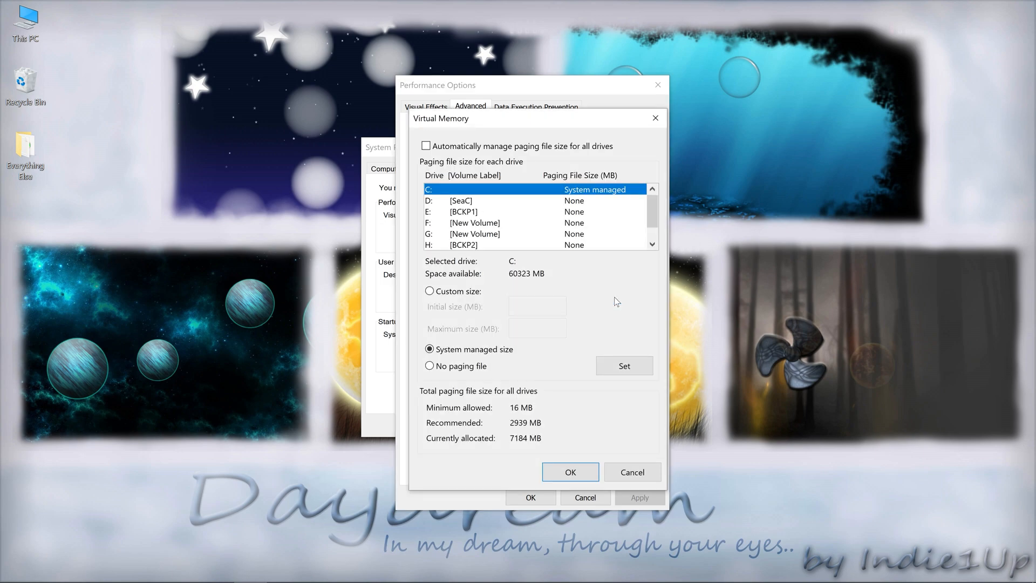
{"action": "mouse_move", "coordinate": [576, 207]}
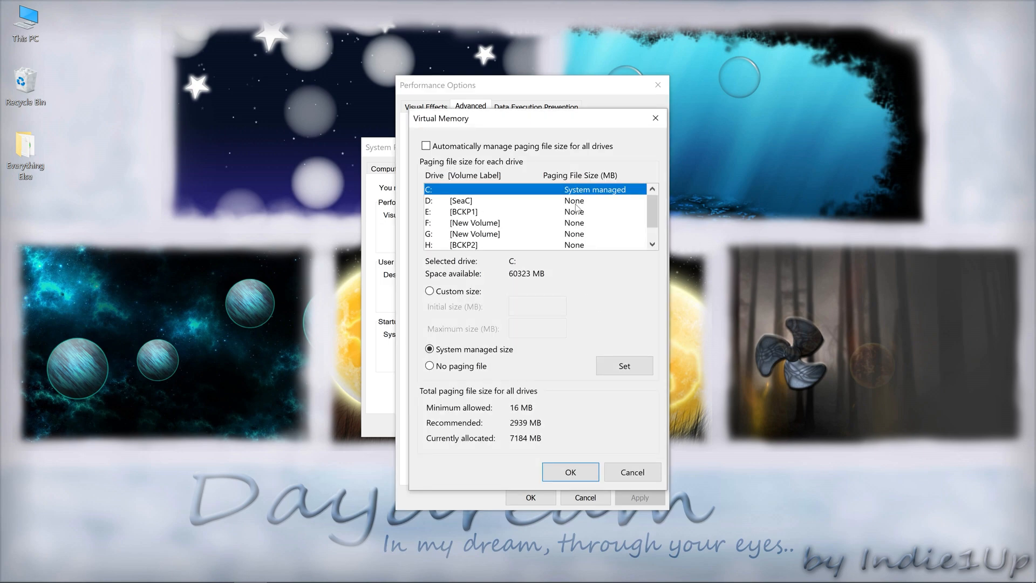
{"action": "mouse_move", "coordinate": [436, 195]}
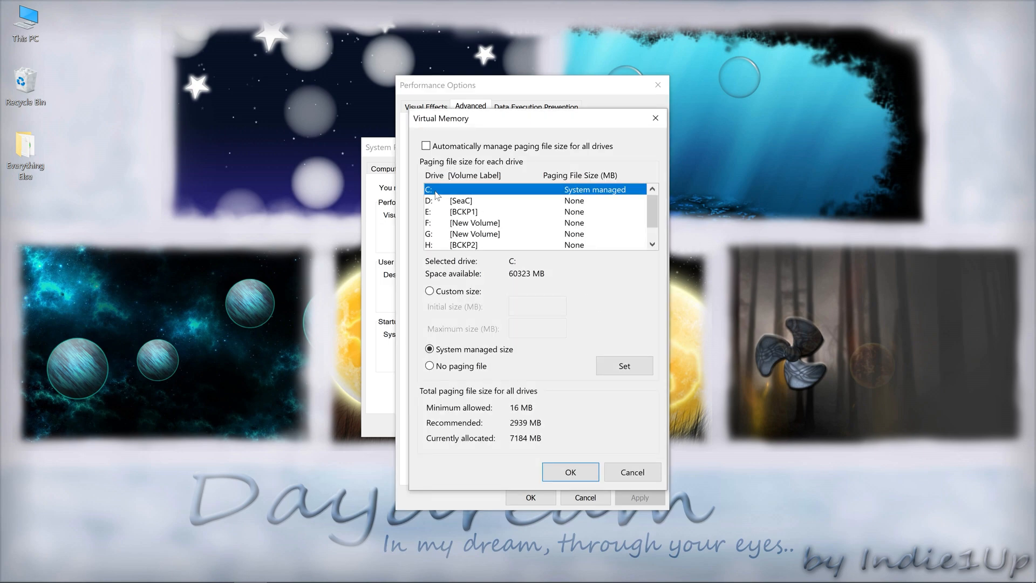
{"action": "scroll", "scroll_direction": "down", "scroll_amount": 3}
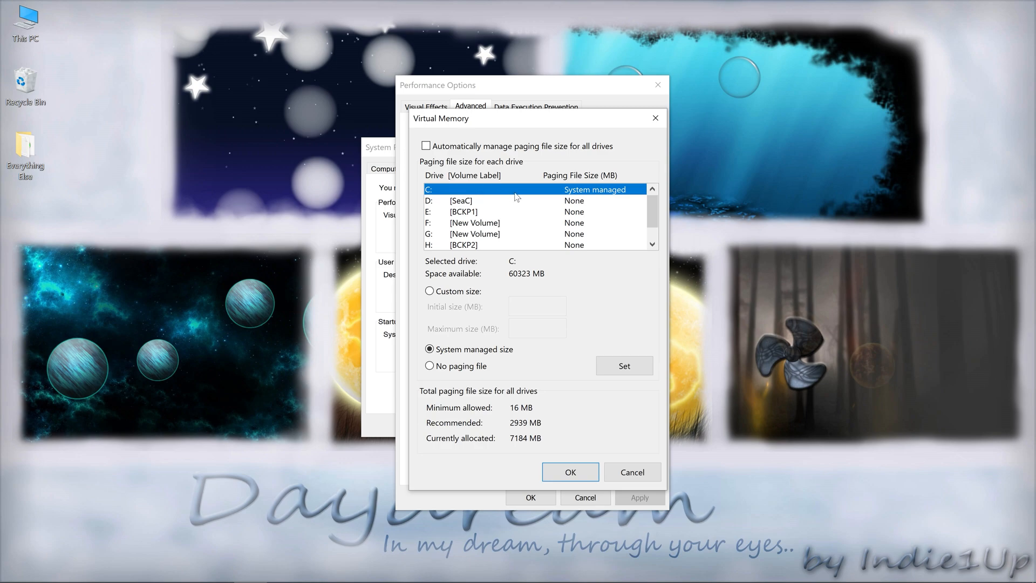
{"action": "mouse_move", "coordinate": [562, 202]}
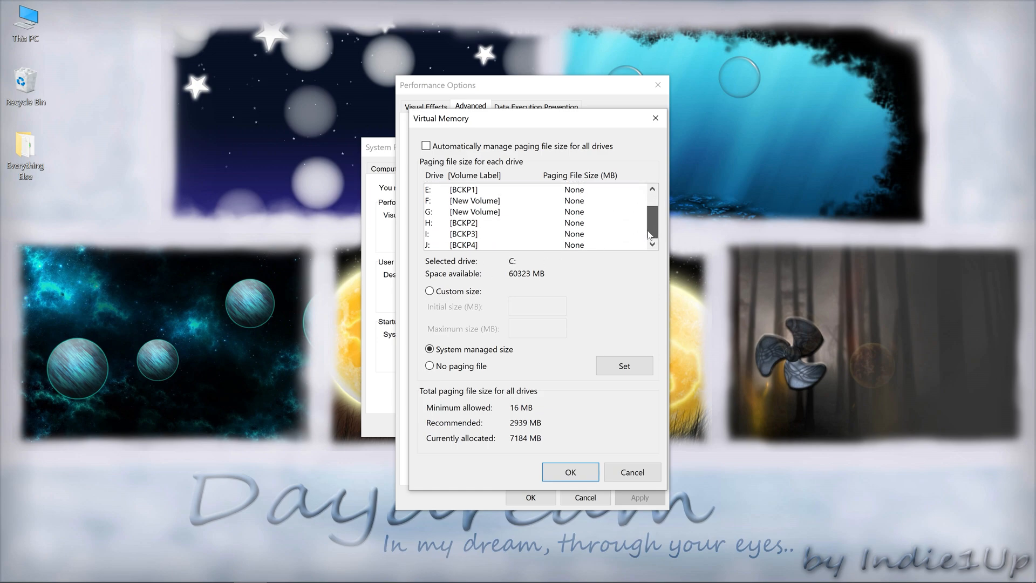
{"action": "scroll", "scroll_direction": "up", "scroll_amount": 3}
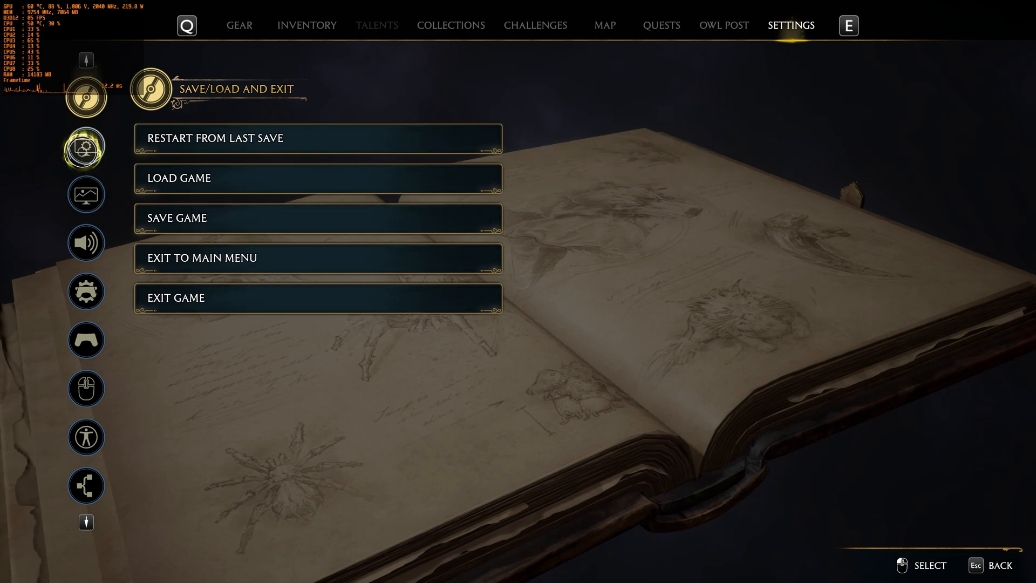
Show the game's display options down to NVIDIA Reflex Low Latency set to On + Boost
{"action": "left_click", "coordinate": [86, 145]}
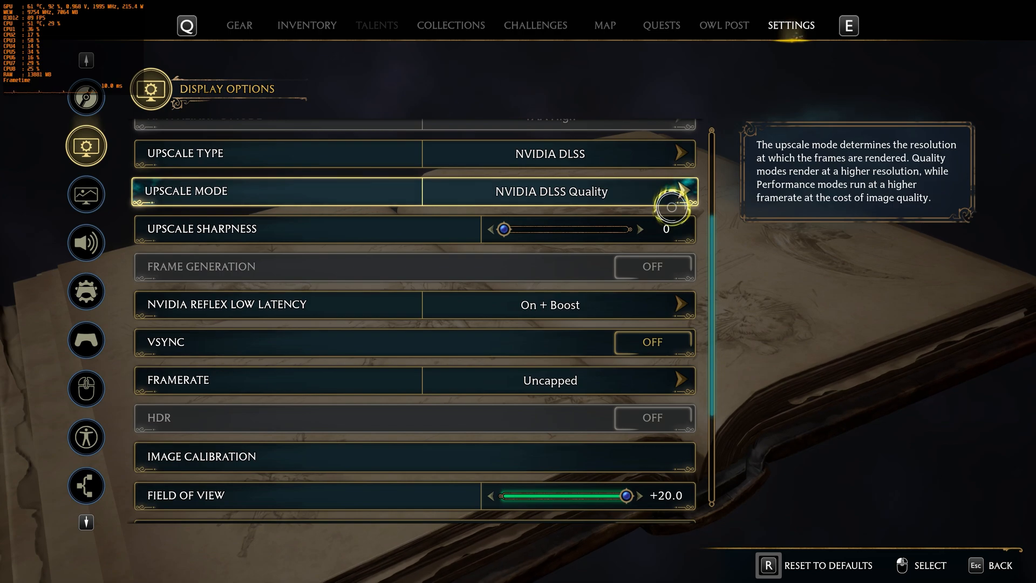
{"action": "scroll", "scroll_direction": "down", "scroll_amount": 3}
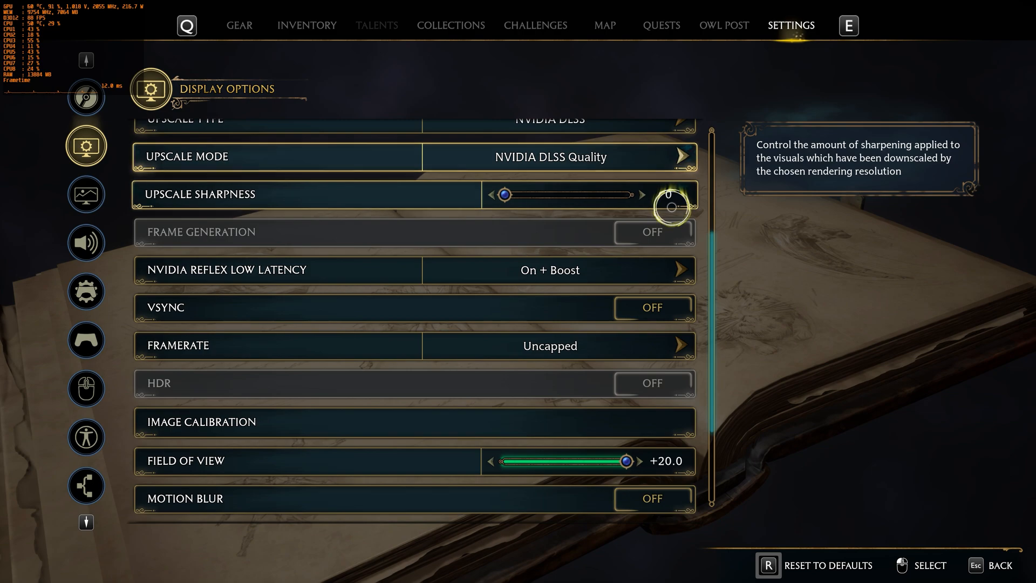
{"action": "scroll", "scroll_direction": "down", "scroll_amount": 3}
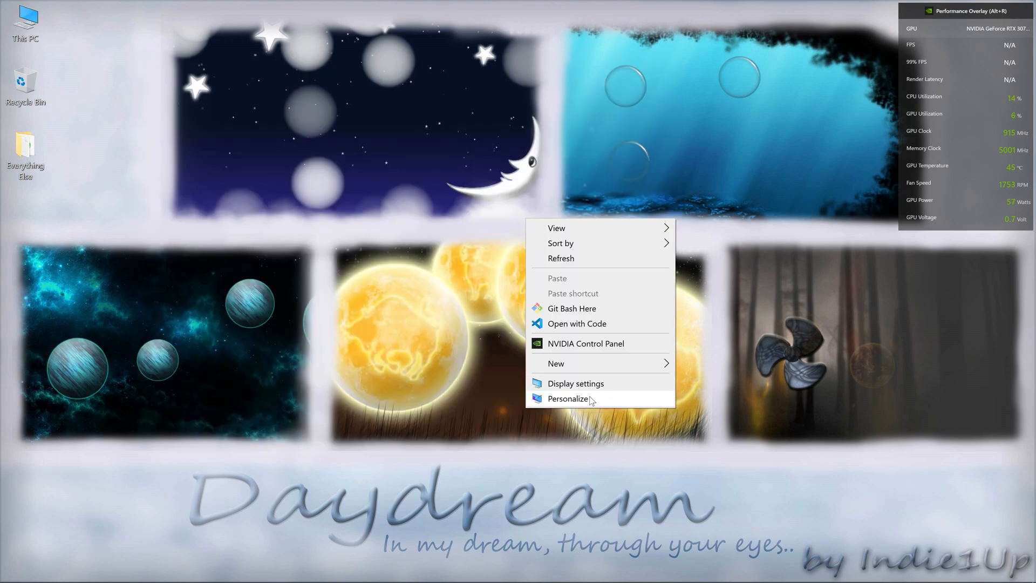
Confirm hardware-accelerated GPU scheduling is off in Windows graphics settings and close Settings
{"action": "left_click", "coordinate": [575, 383]}
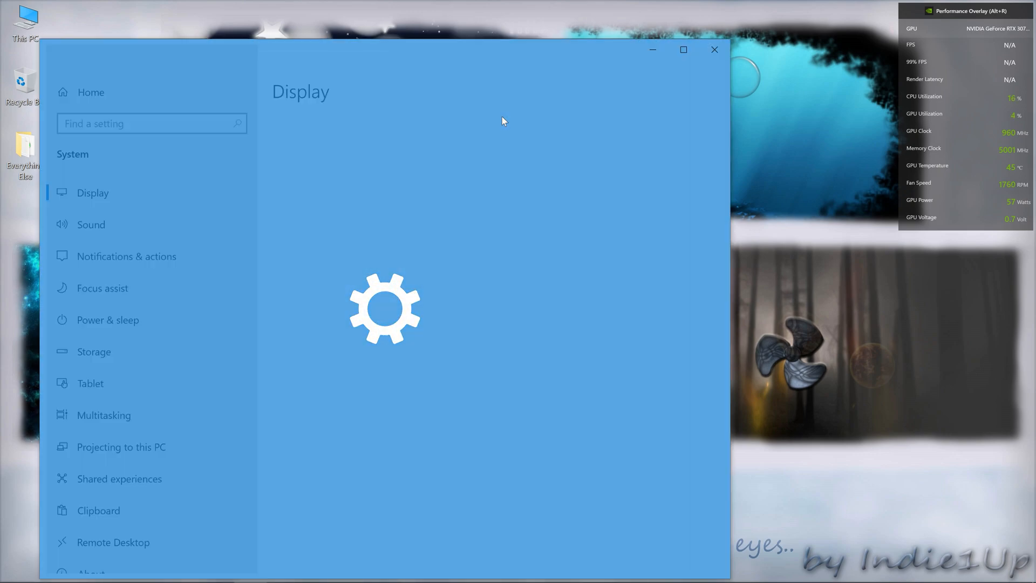
{"action": "left_click", "coordinate": [683, 49]}
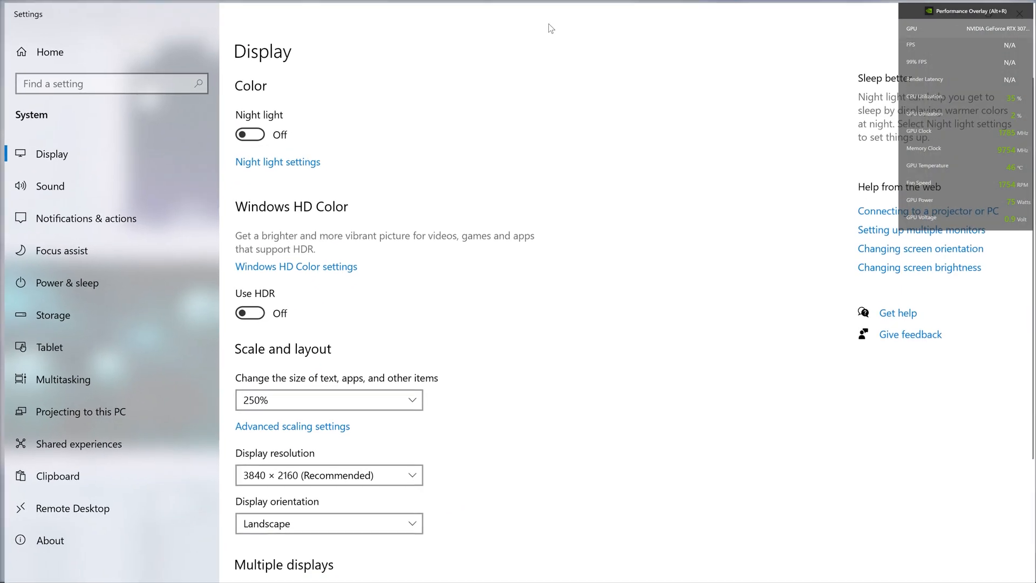
{"action": "scroll", "scroll_direction": "down", "scroll_amount": 3}
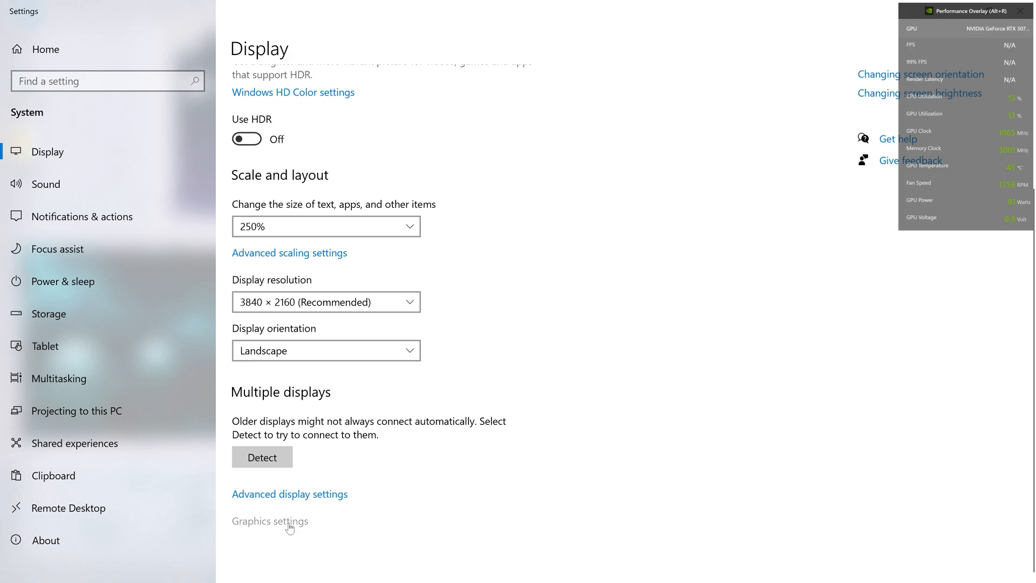
{"action": "left_click", "coordinate": [270, 521]}
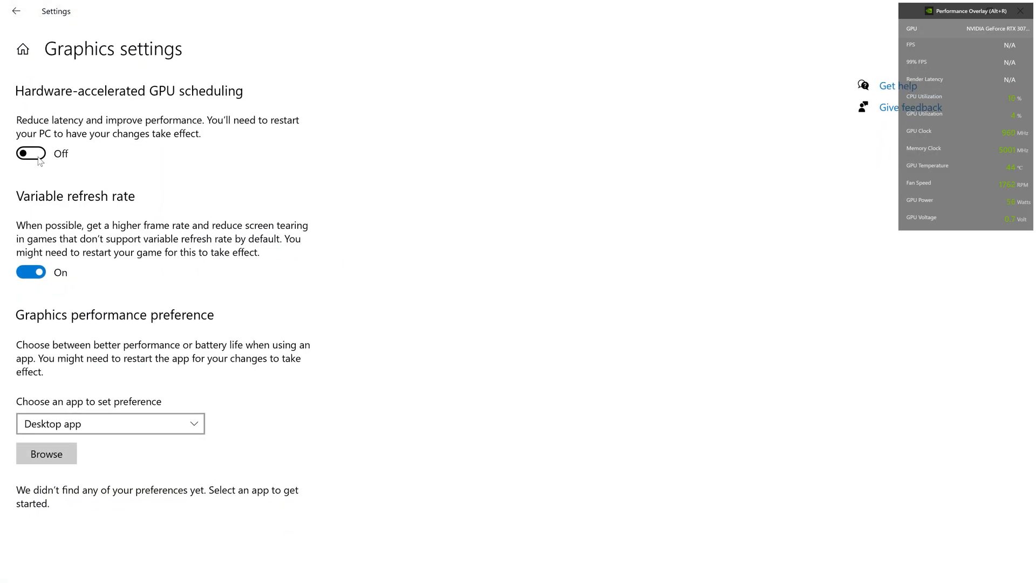
{"action": "mouse_move", "coordinate": [650, 41]}
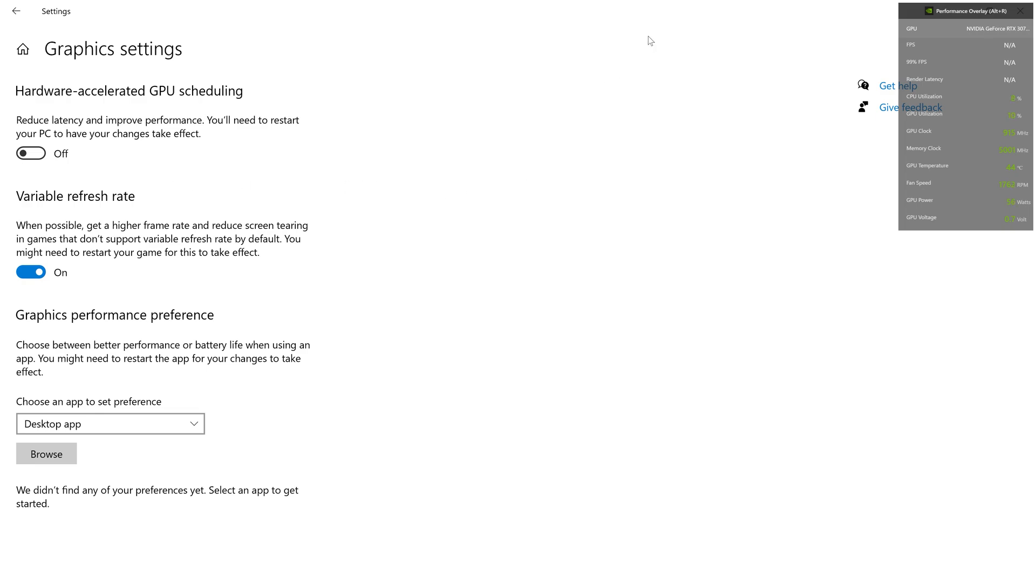
{"action": "left_click", "coordinate": [690, 52]}
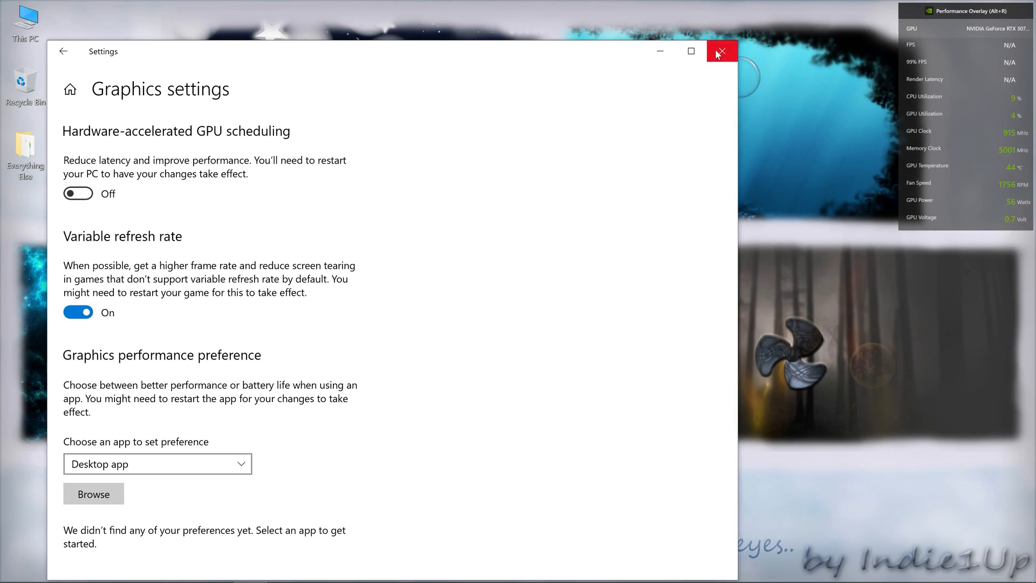
{"action": "left_click", "coordinate": [722, 52]}
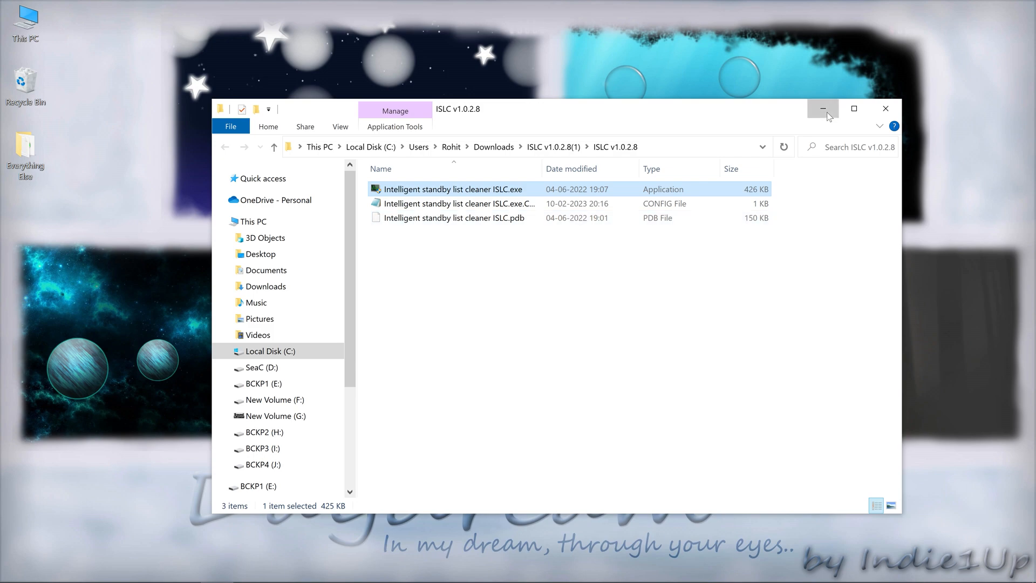
Launch ISLC and set purge thresholds to 100 MB list size and 1000 MB free memory
{"action": "double_click", "coordinate": [455, 189]}
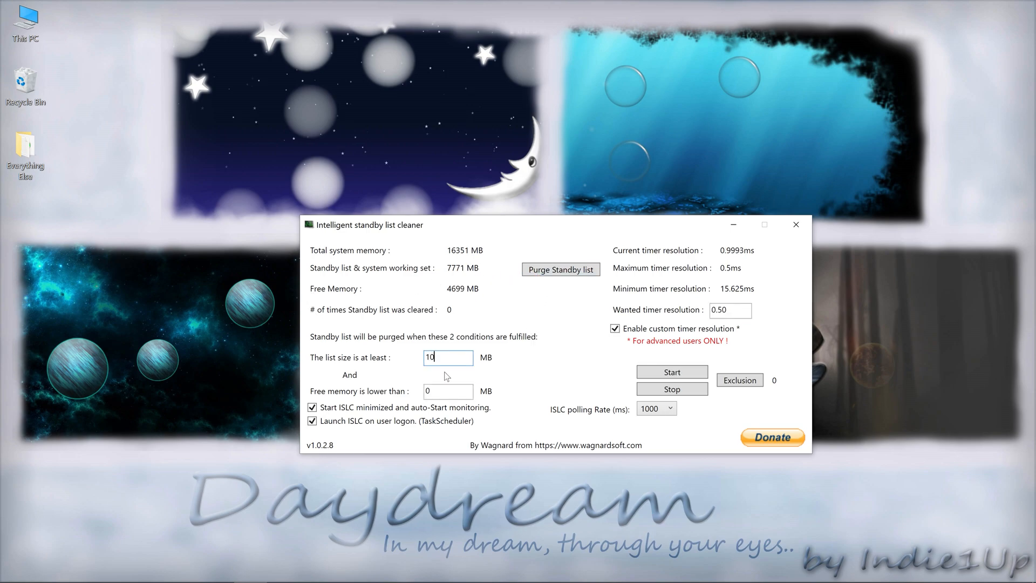
{"action": "type", "text": "0"}
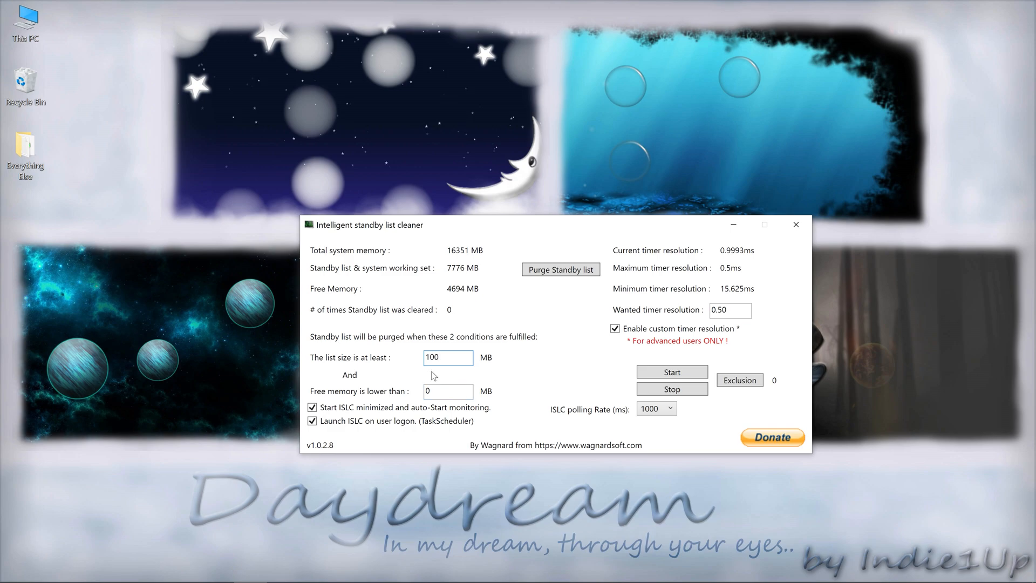
{"action": "left_click", "coordinate": [447, 391]}
{"action": "type", "text": "1"}
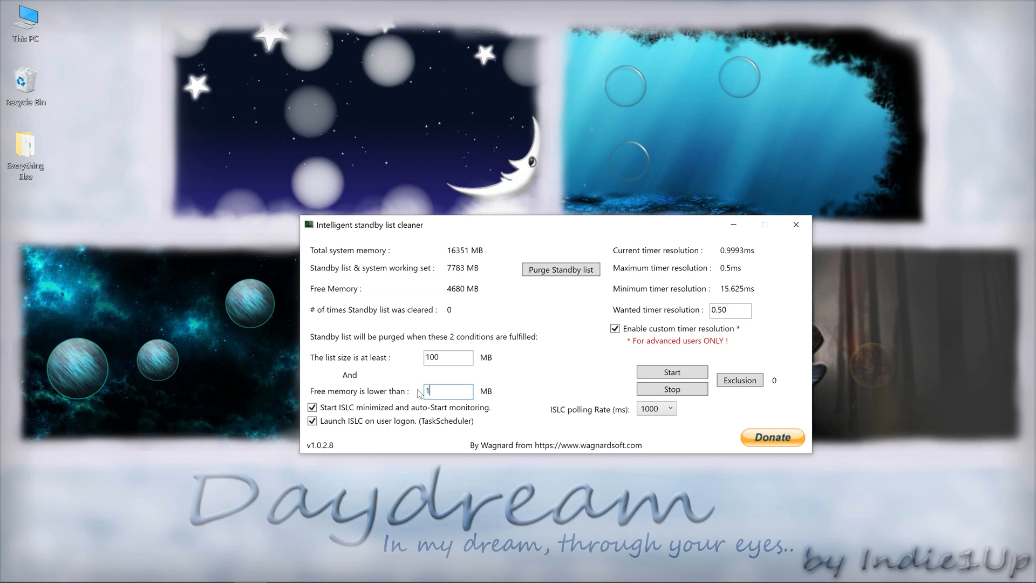
{"action": "type", "text": "000"}
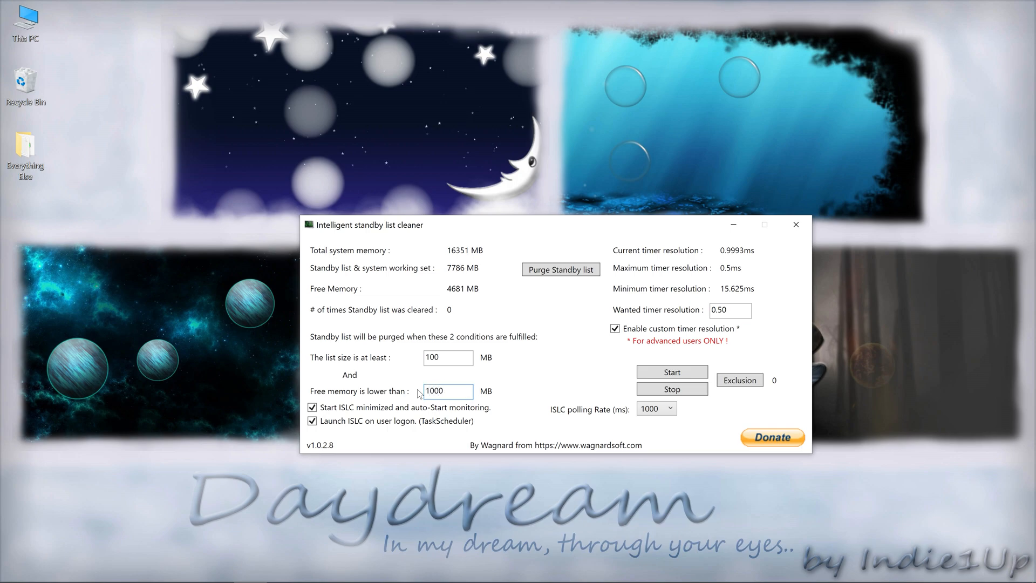